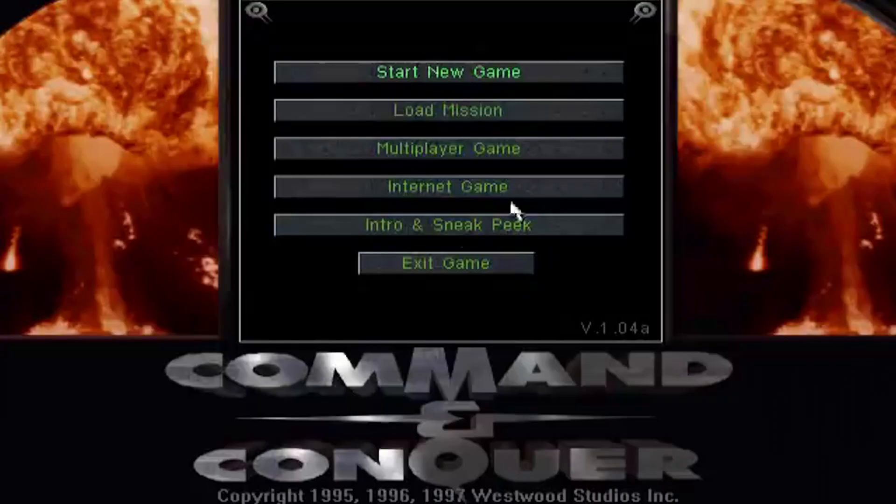
- Switch from the Command & Conquer title menu to the Z main menu screen
click(446, 72)
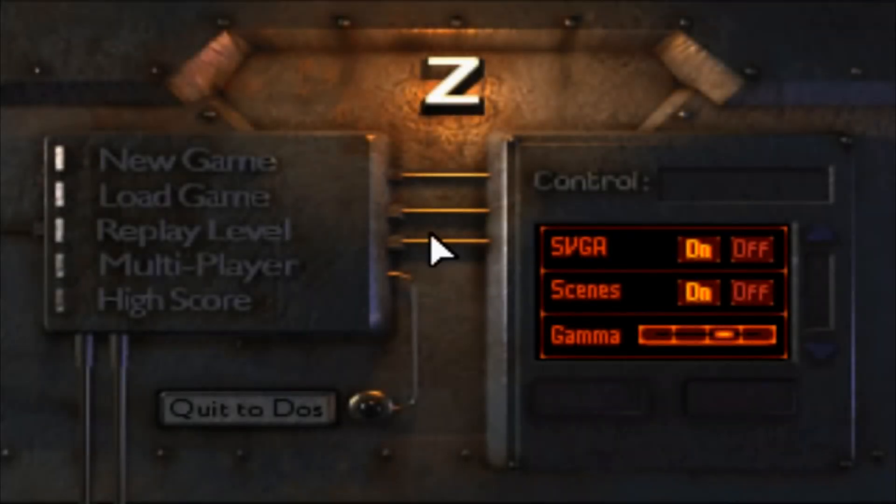
mouse_move(420, 329)
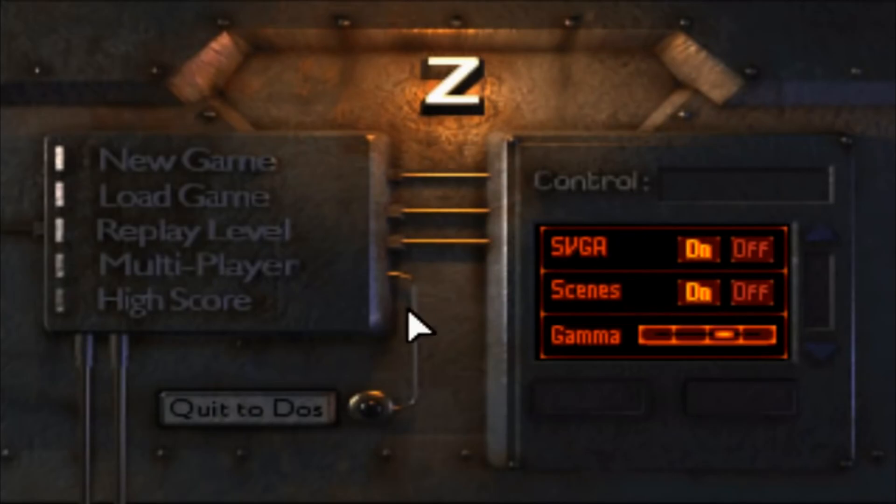
click(185, 160)
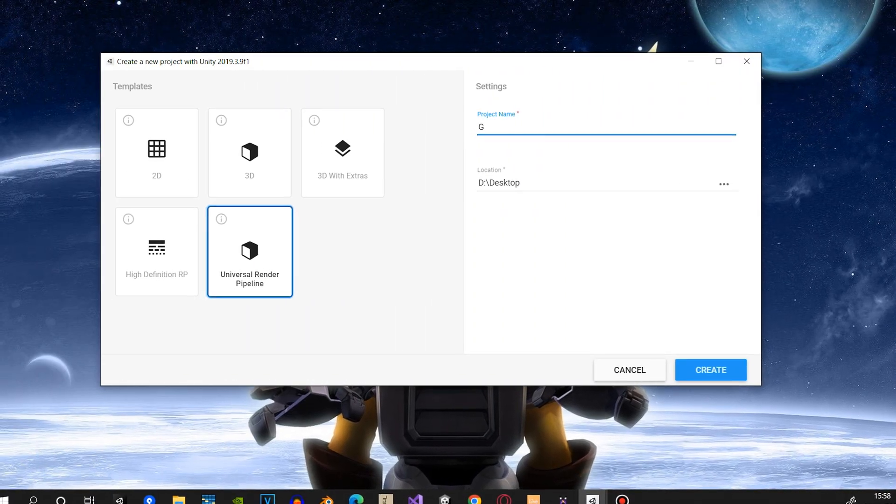
- Enter 'Galactic Mercenaries' as the project name, keeping the URP template and D:\Desktop location
text(alactic)
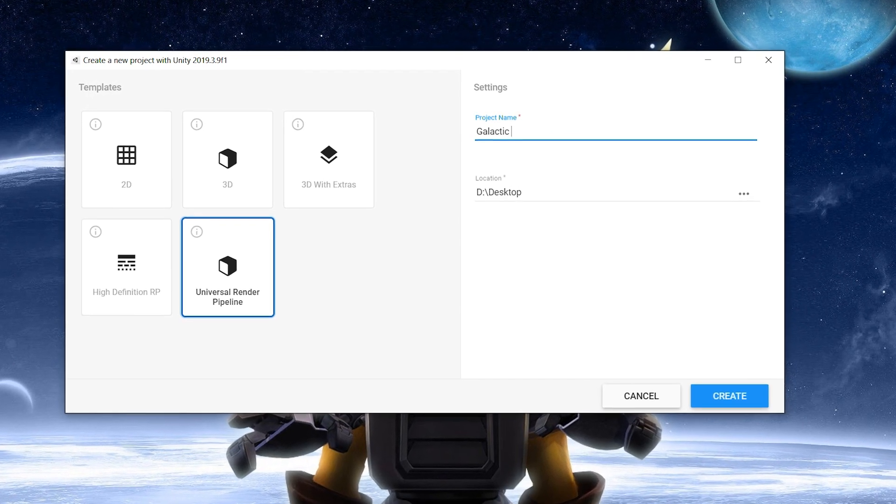
text(Mercena)
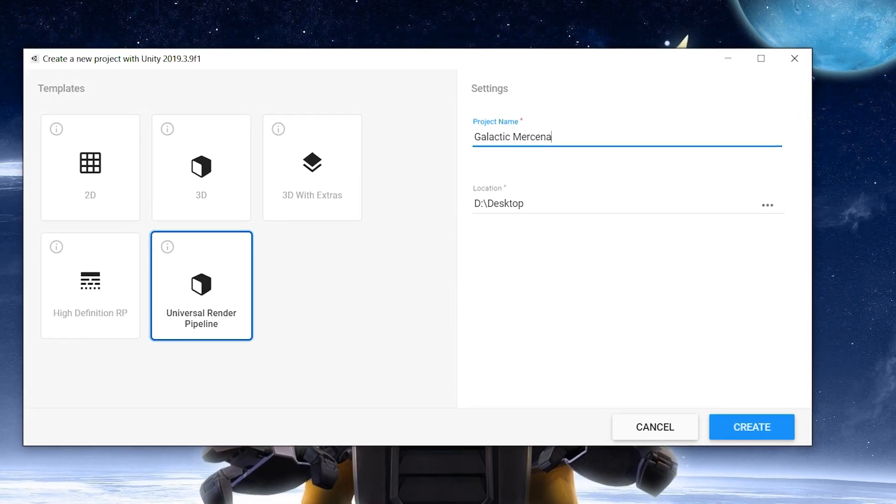
text(ries)
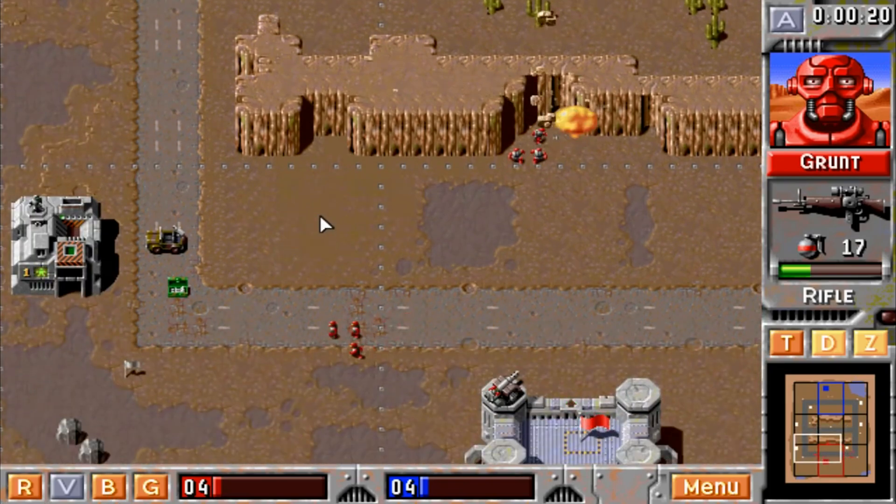
- Order the red grunts across the desert map and capture territory until a gun is manufactured
click(317, 217)
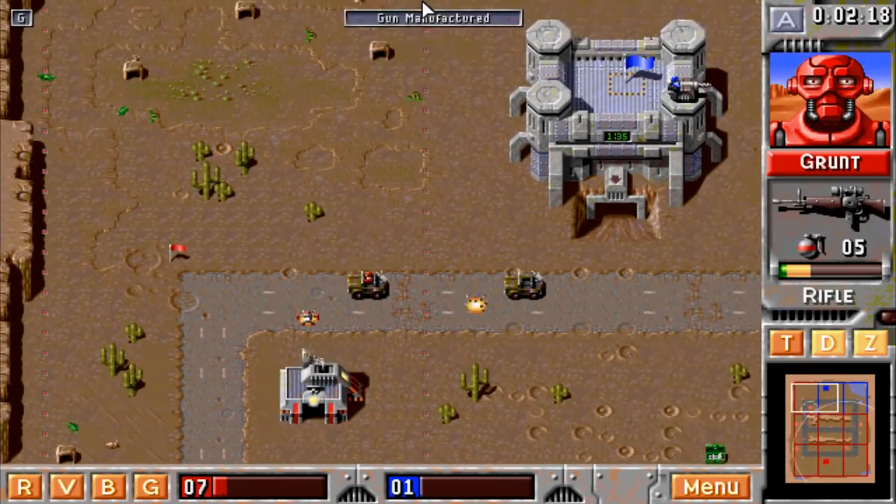
key(alt+tab)
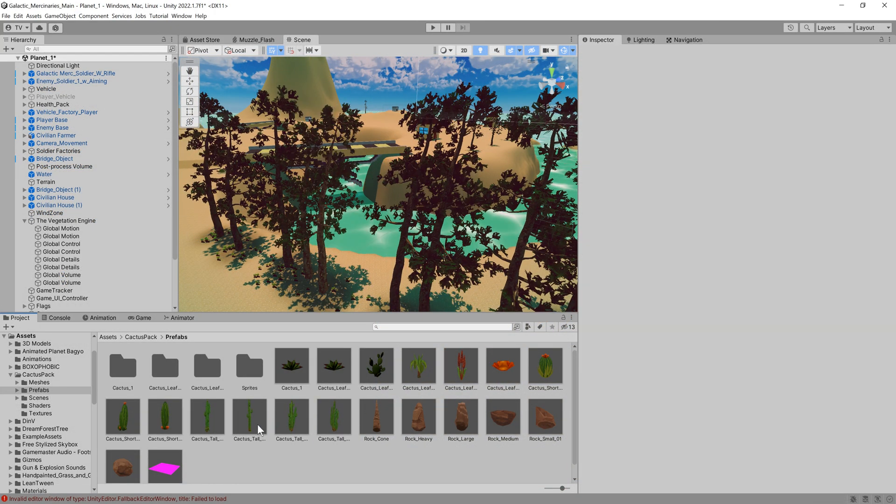
- Inspect the Cactus_Leafy_01 prefab under Assets > CactusPack > Prefabs in the Inspector
click(334, 367)
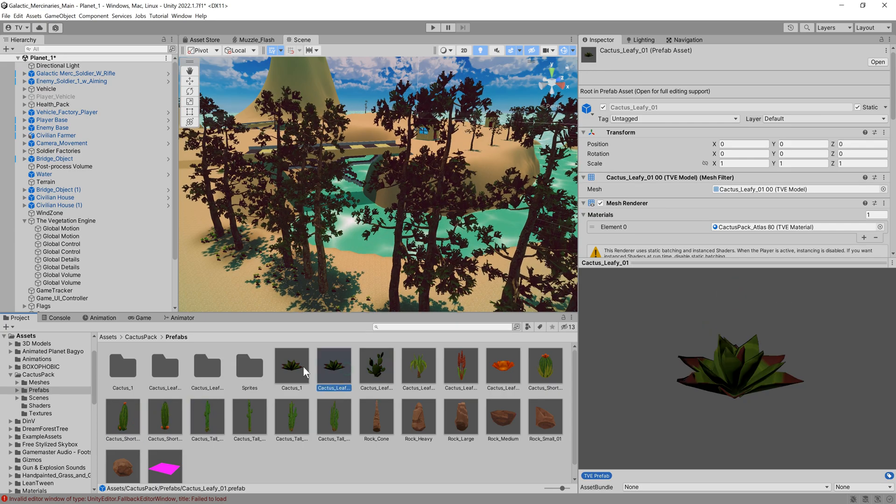
click(181, 16)
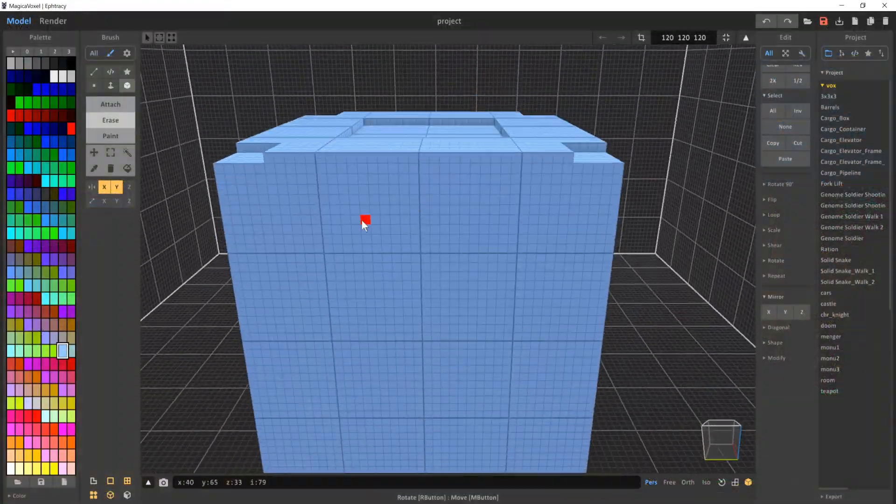
- Load the Cannons voxel model from the Project list
click(832, 173)
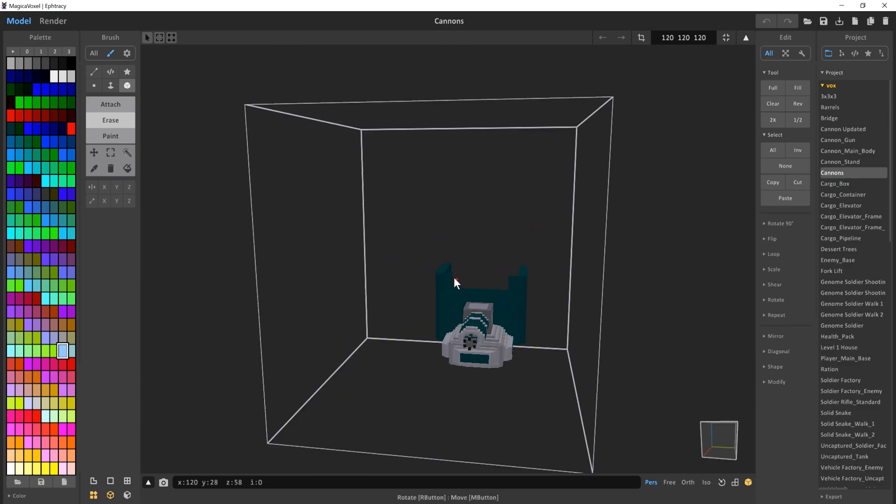
click(847, 357)
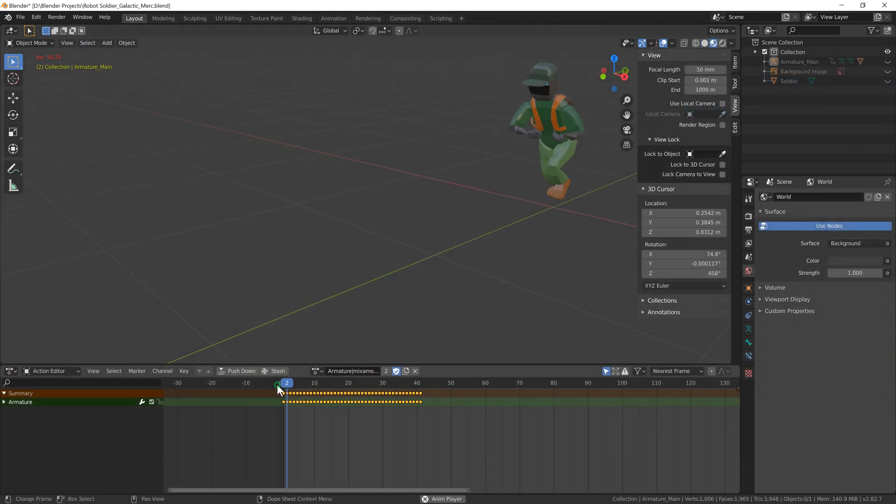
- Jump the Action Editor timeline to frame 0 and play the soldier animation
click(409, 383)
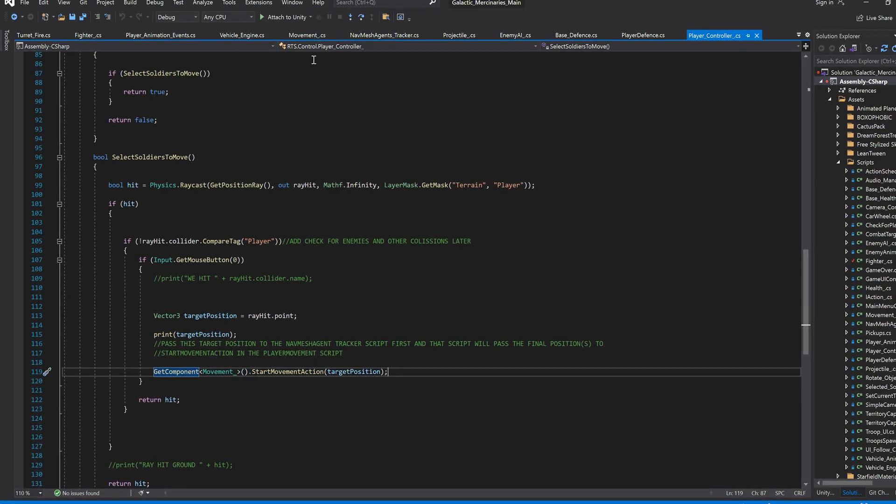
- Follow StartMovementAction into Movement_.cs, then SetTargetToMoveToDestination in the NavMeshAgents tracker
click(307, 34)
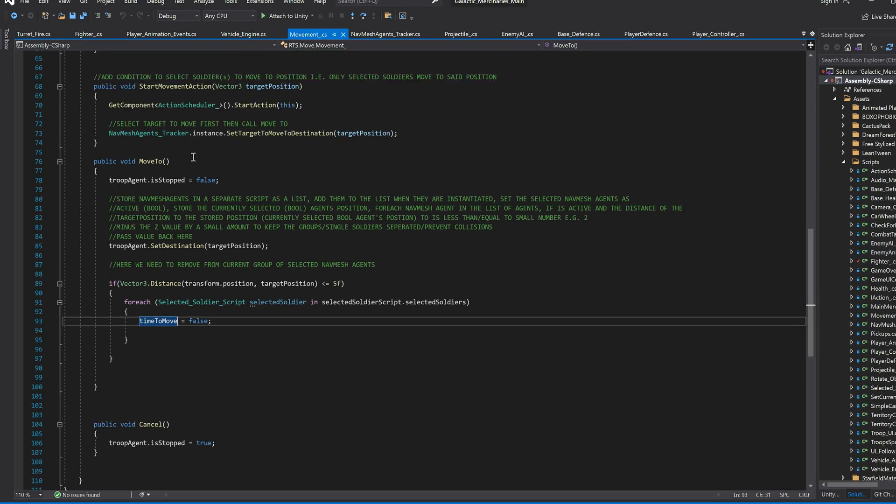
scroll(up, 3)
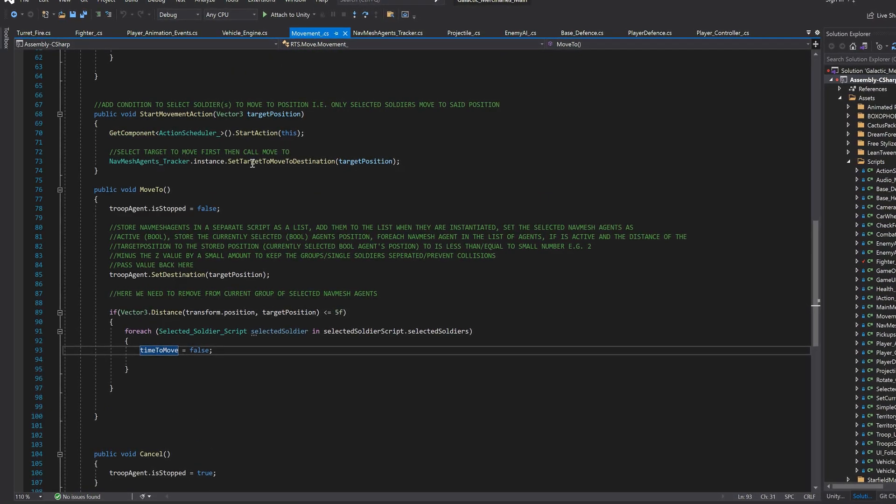
mouse_move(364, 160)
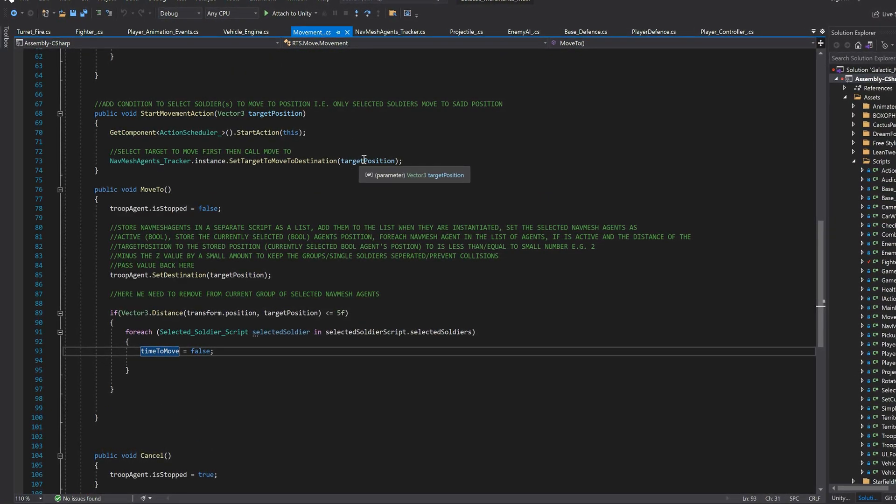
click(390, 29)
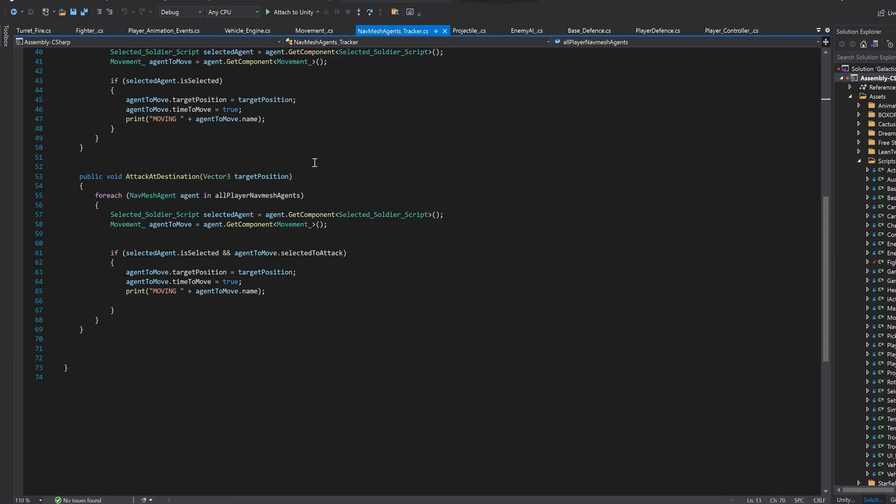
scroll(up, 3)
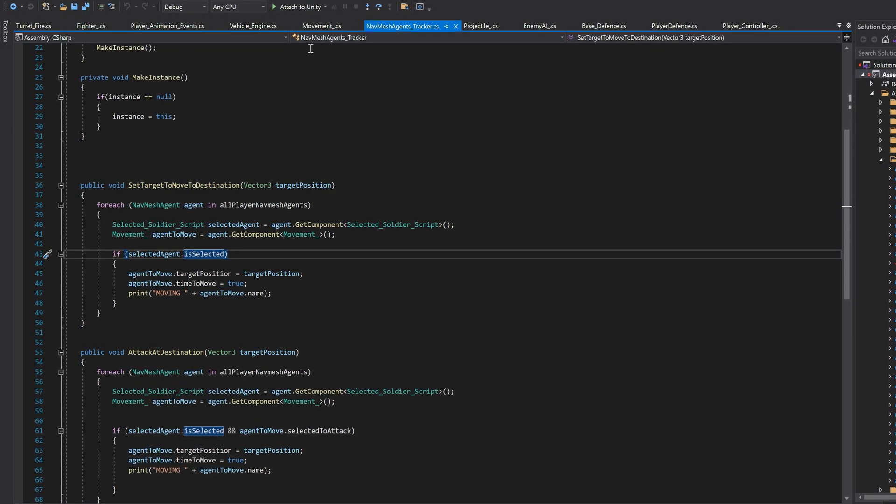
- Return to Movement_.cs and review the movement code further down
click(322, 24)
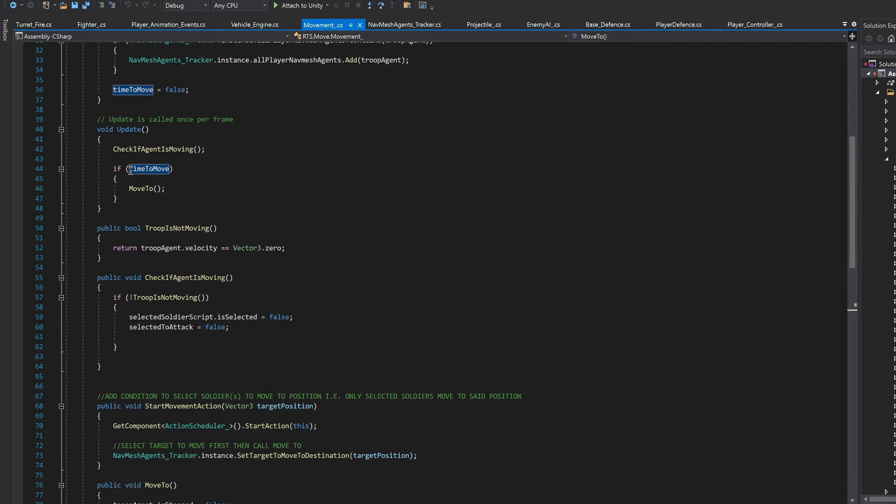
scroll(down, 3)
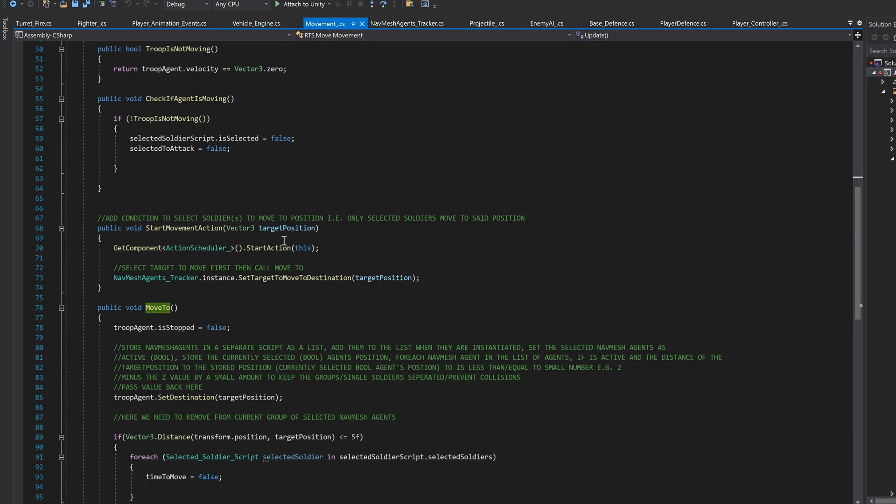
scroll(down, 3)
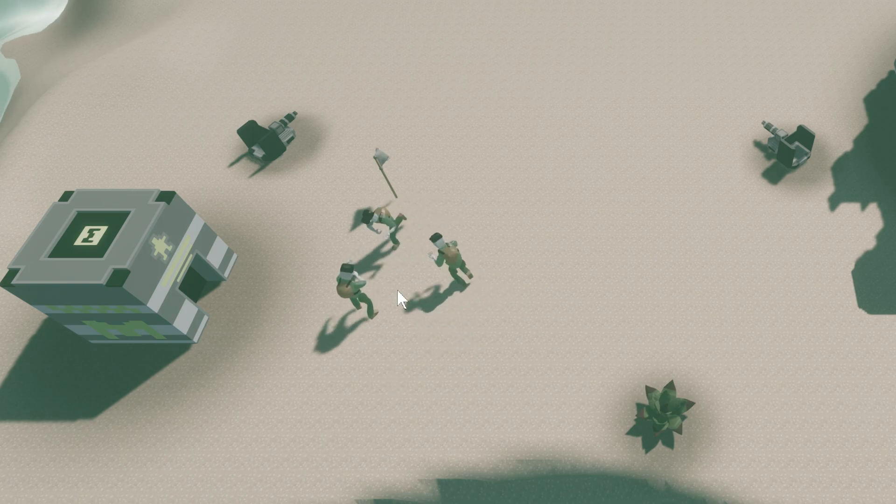
mouse_move(674, 124)
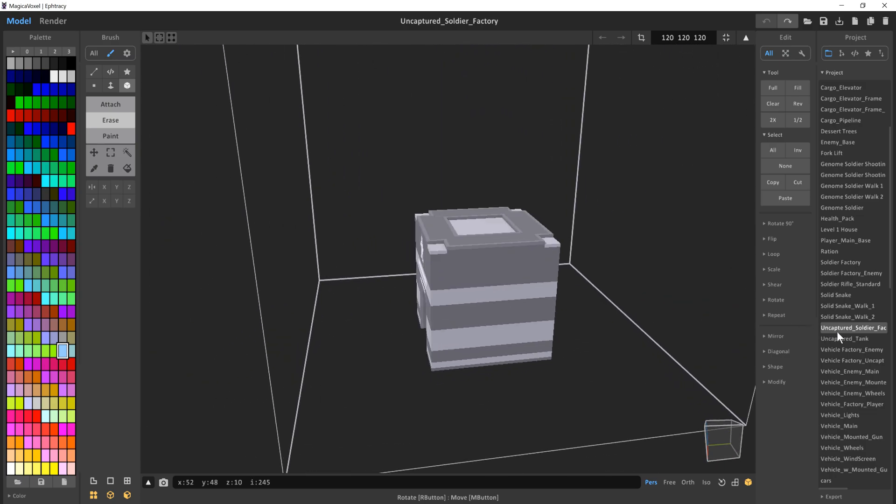
- Load the grey Uncaptured_Soldier_Factory, then the green Soldier Factory voxel model
click(840, 262)
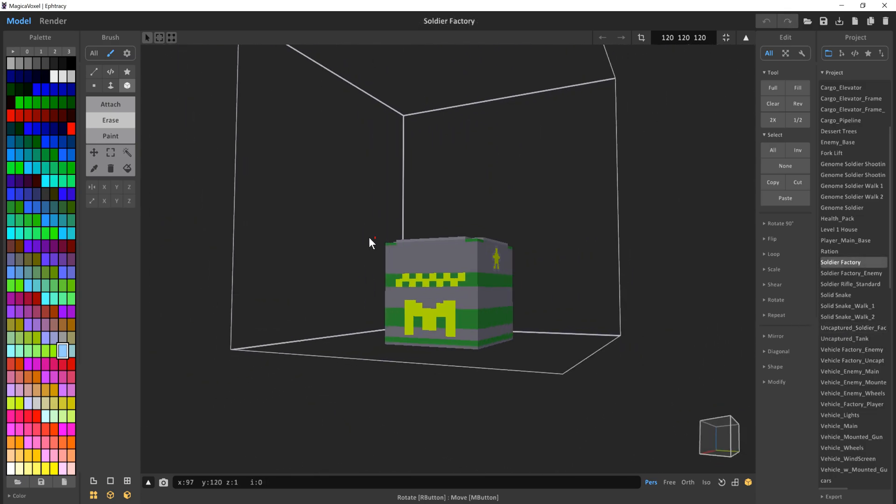
click(851, 274)
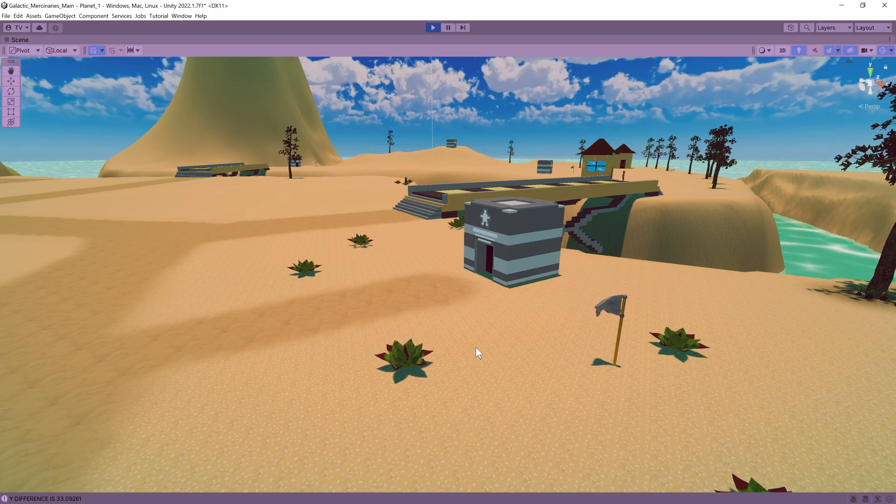
- Play the planet scene with the uncaptured soldier factory and flag on the sand
click(782, 51)
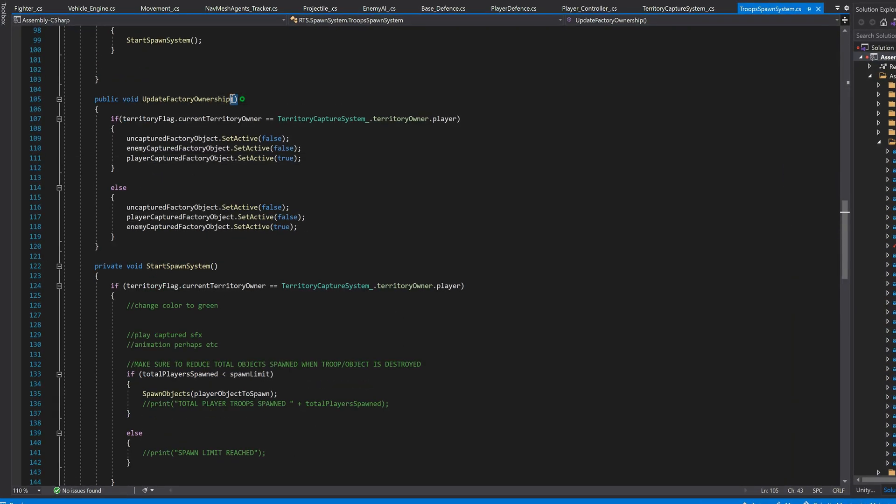
- Review UpdateFactoryOwnership's SetActive lines swapping uncaptured, player and enemy factory models
click(302, 156)
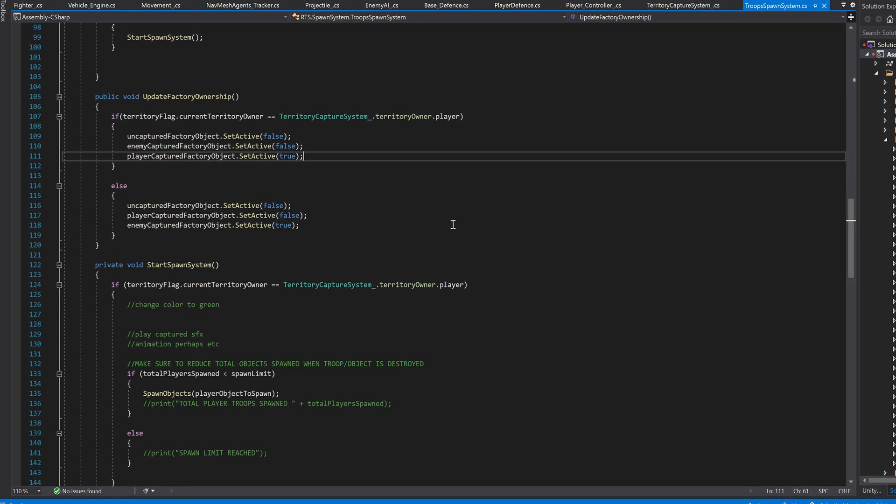
scroll(down, 3)
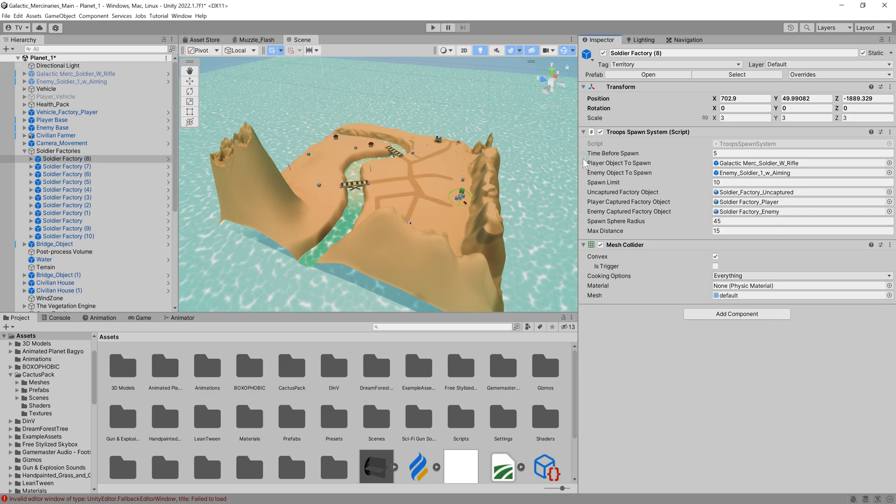
mouse_move(680, 217)
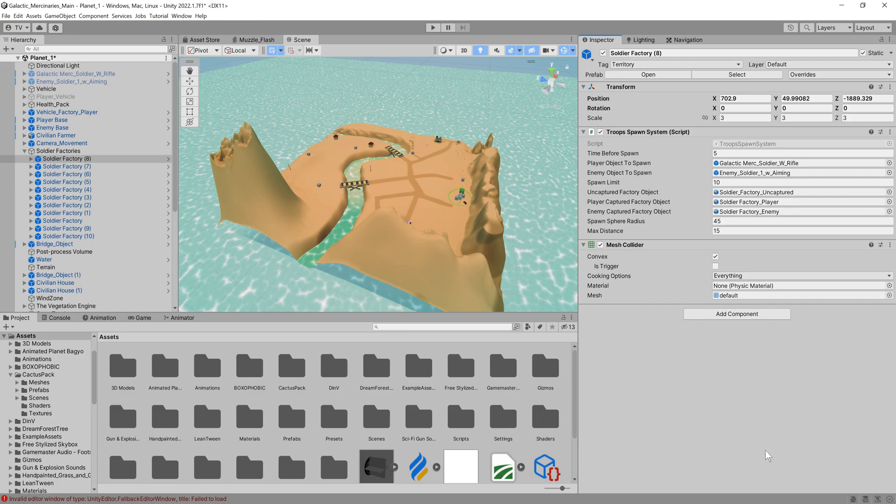
click(432, 27)
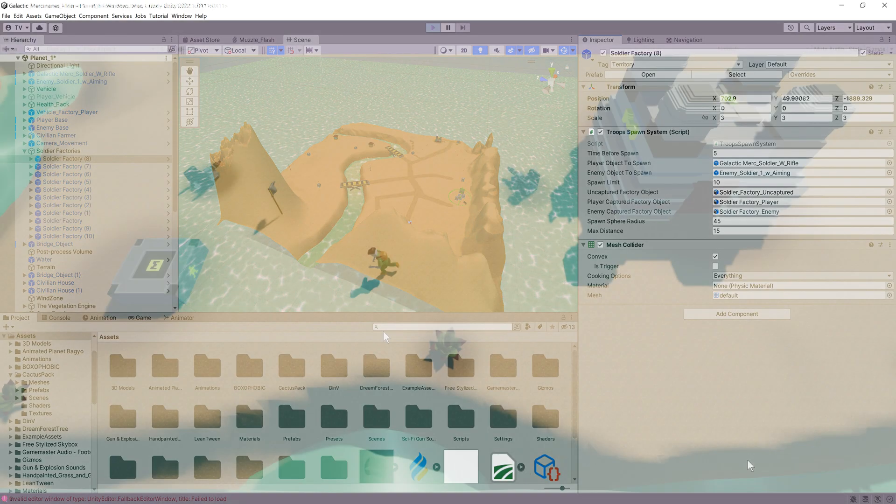
- Run the game and watch soldiers spawn beside the captured green factory
click(432, 27)
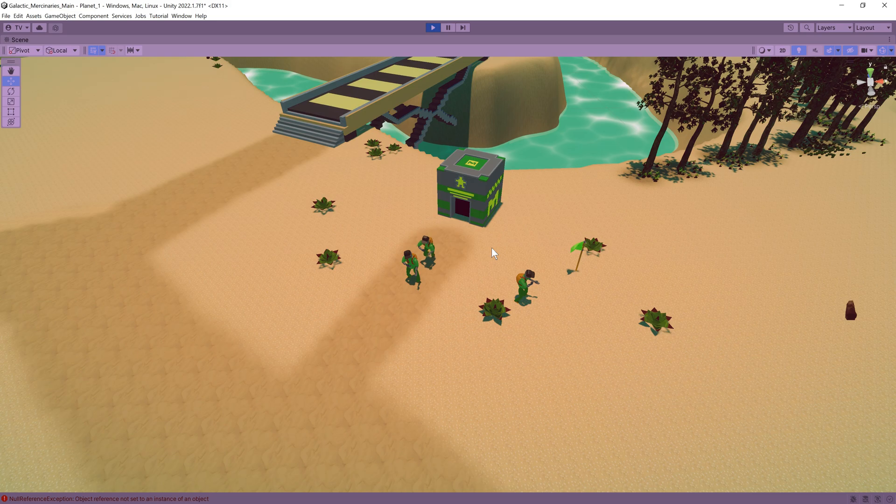
click(523, 280)
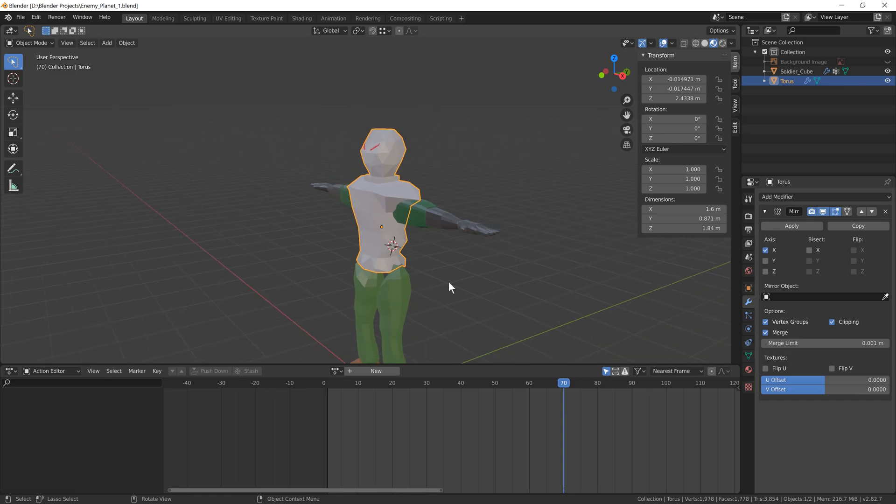
- Assign the Enemy_Logo texture and red body materials to the soldier mesh
click(227, 18)
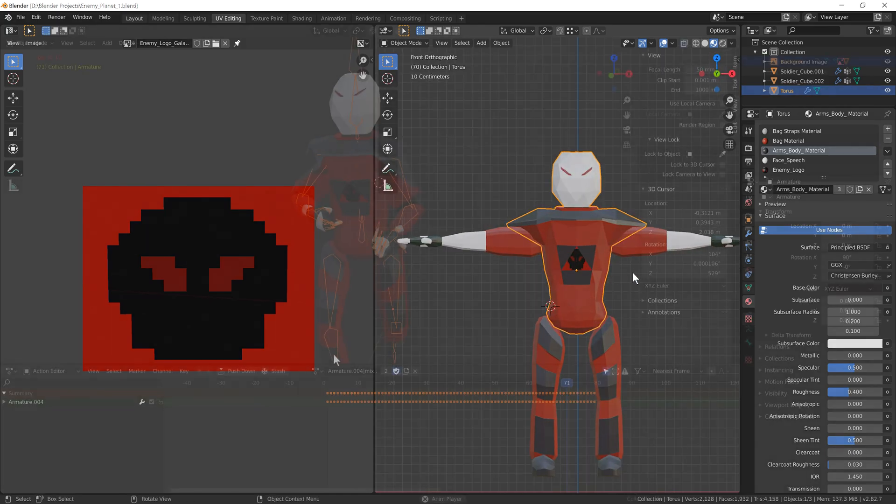
click(133, 18)
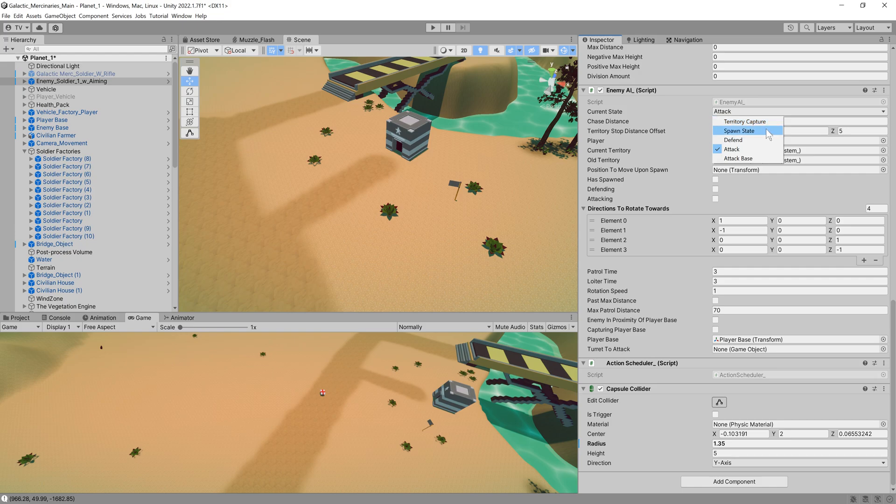
mouse_move(731, 139)
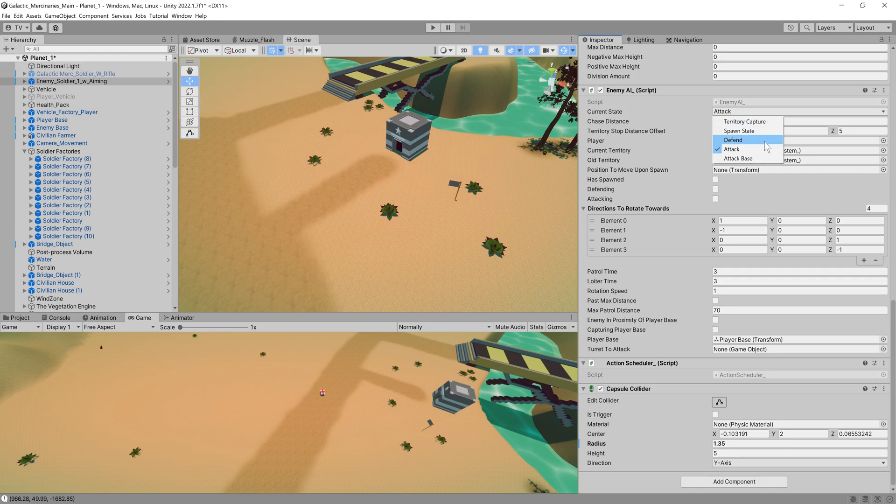
mouse_move(737, 149)
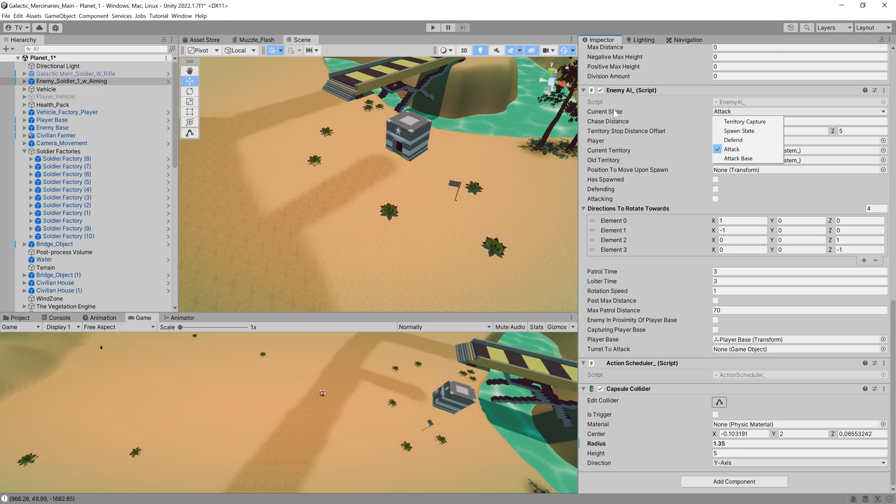
click(732, 149)
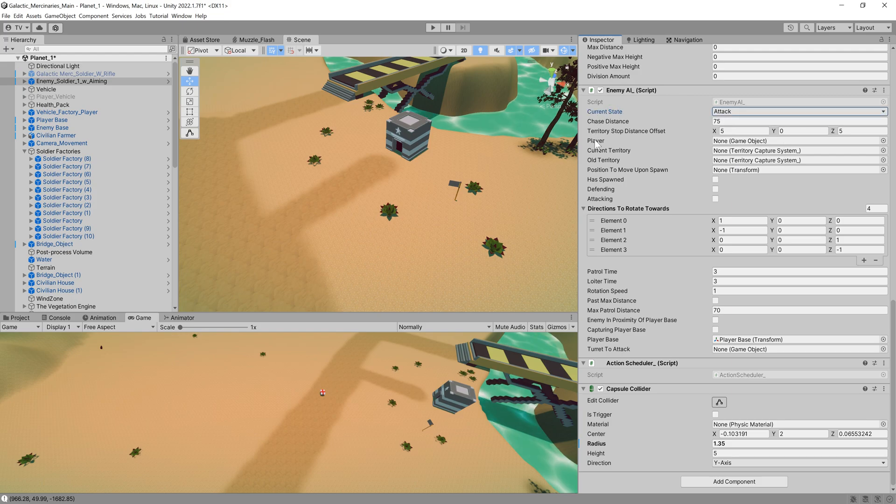
mouse_move(600, 204)
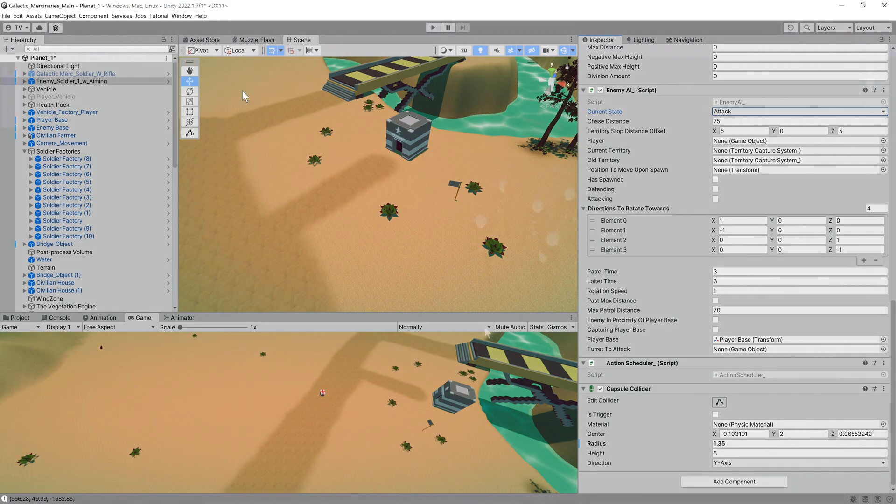
- Start the game and watch enemy troops spread until the spawn limit is reached
click(432, 27)
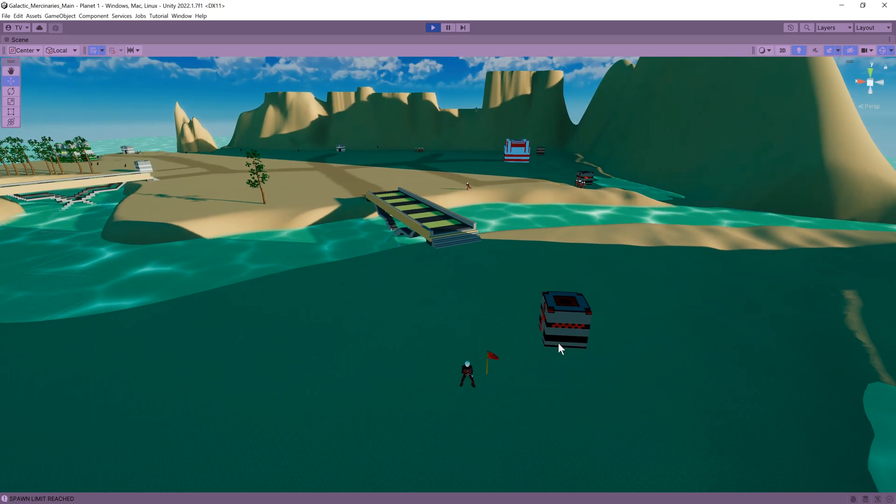
mouse_move(536, 248)
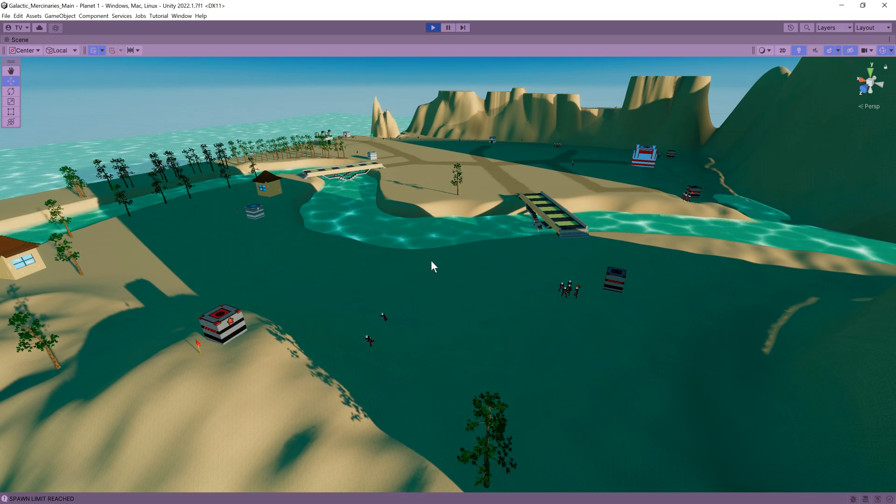
mouse_move(640, 216)
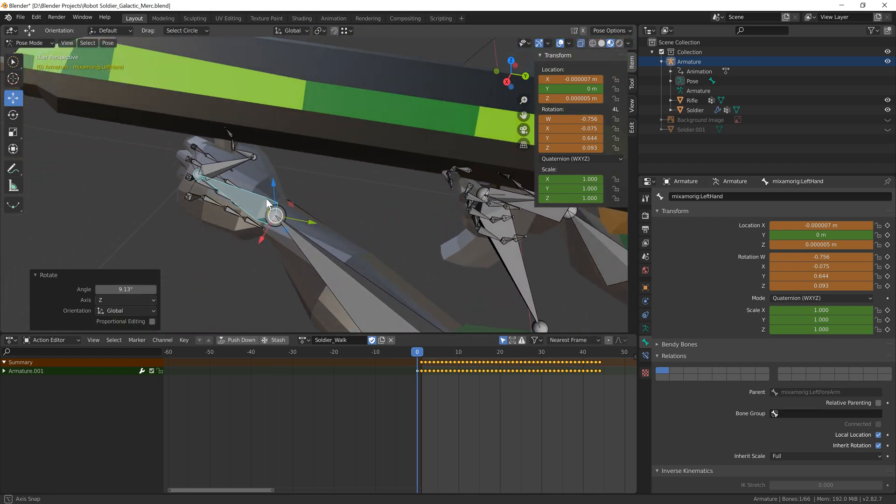
- Confirm the LeftHand bone rotation in the Soldier_Walk action
click(29, 42)
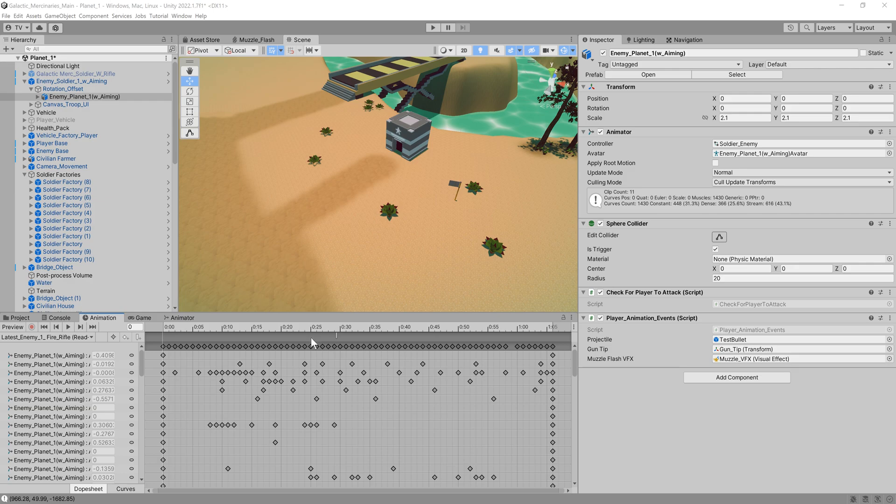
mouse_move(290, 342)
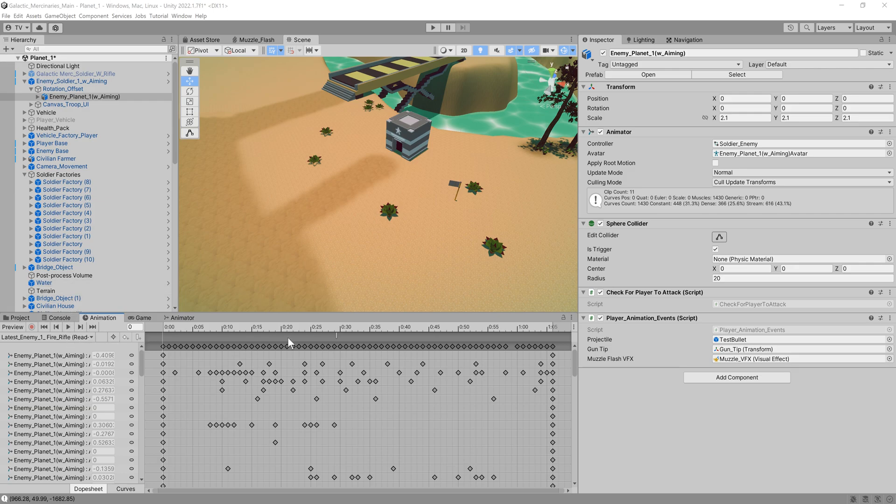
mouse_move(337, 336)
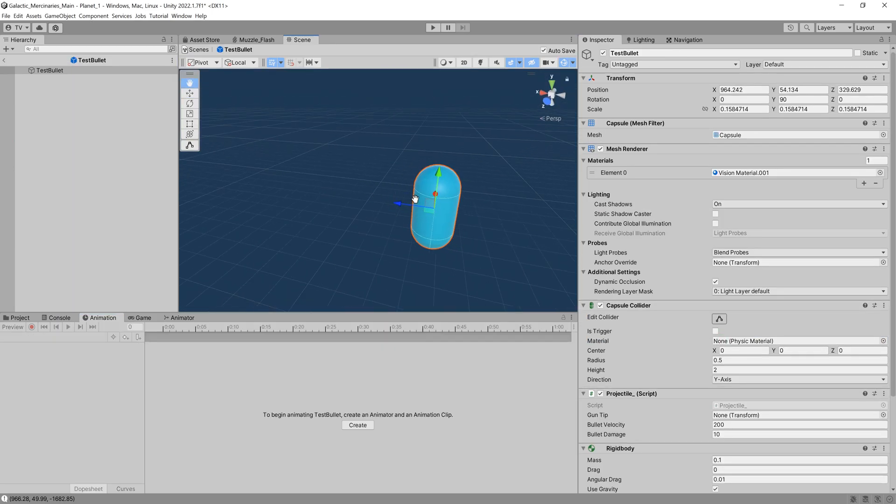
- Check the TestBullet Projectile_ script shows speed 200 and damage 10, then return to the scene
scroll(down, 3)
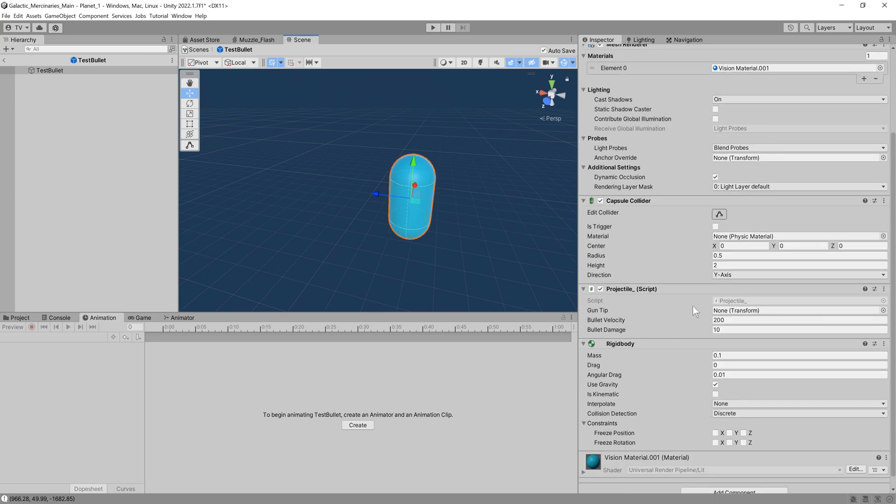
click(797, 330)
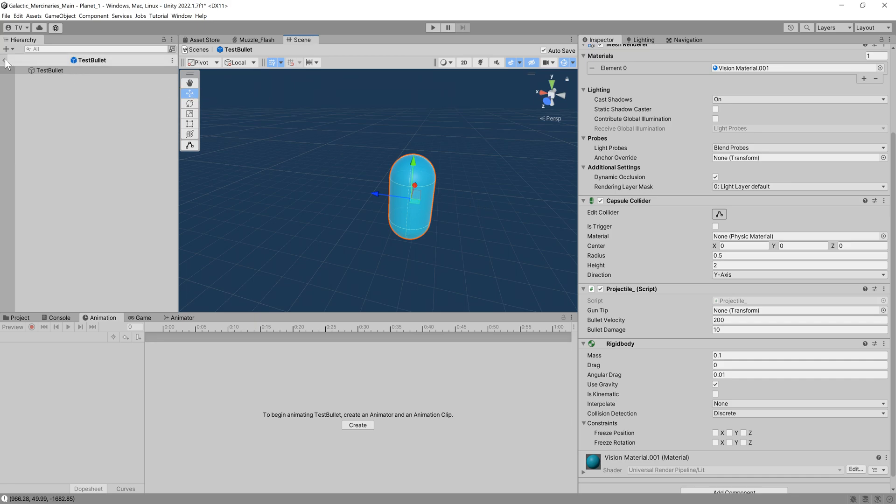
click(433, 27)
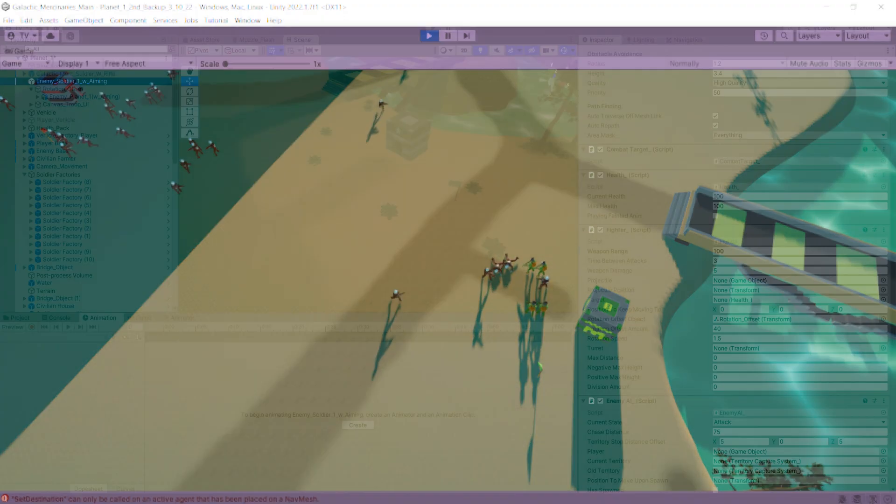
- Set Enemy_Soldier_1_w_Aiming's Fighter_ weapon range to 100 with 5 damage every 3 seconds
click(432, 28)
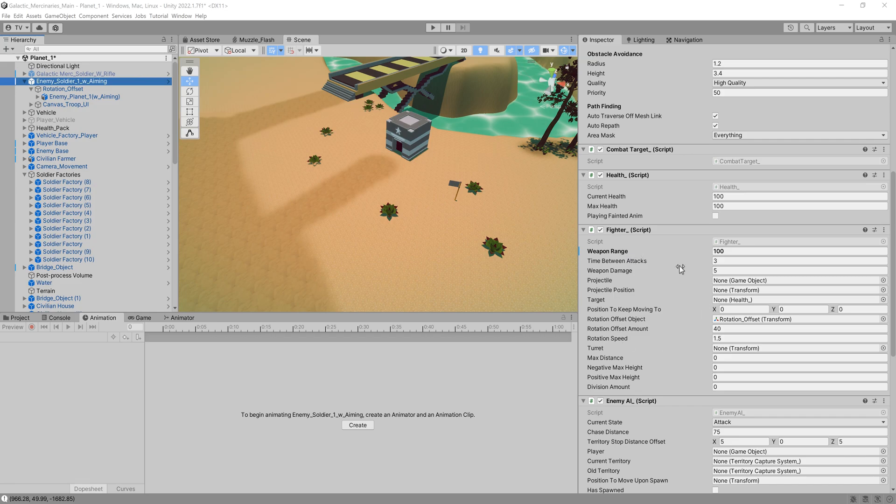
mouse_move(611, 256)
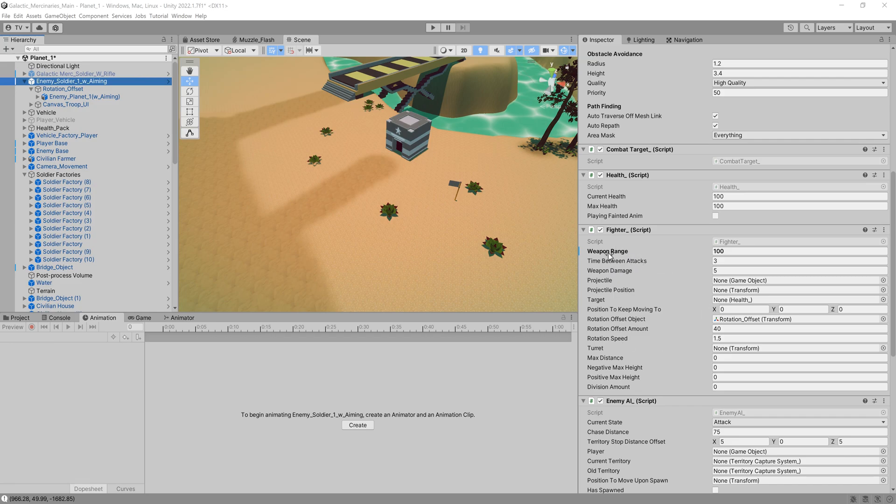
mouse_move(632, 330)
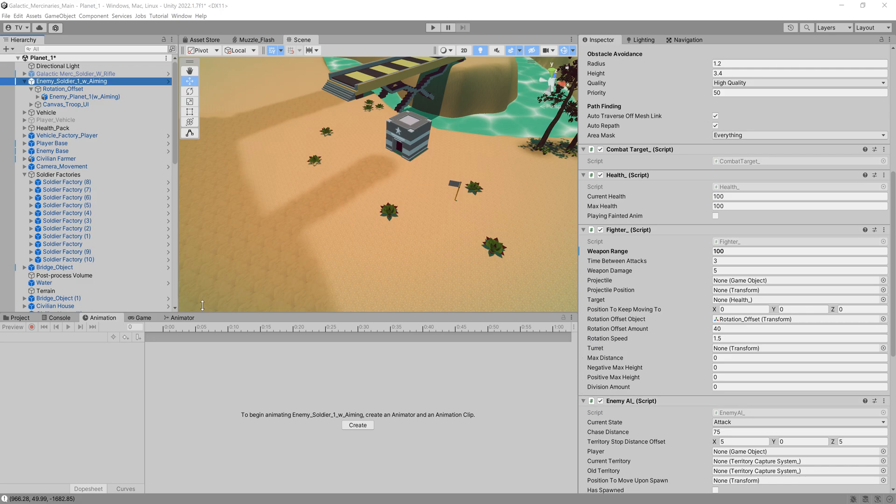
click(432, 27)
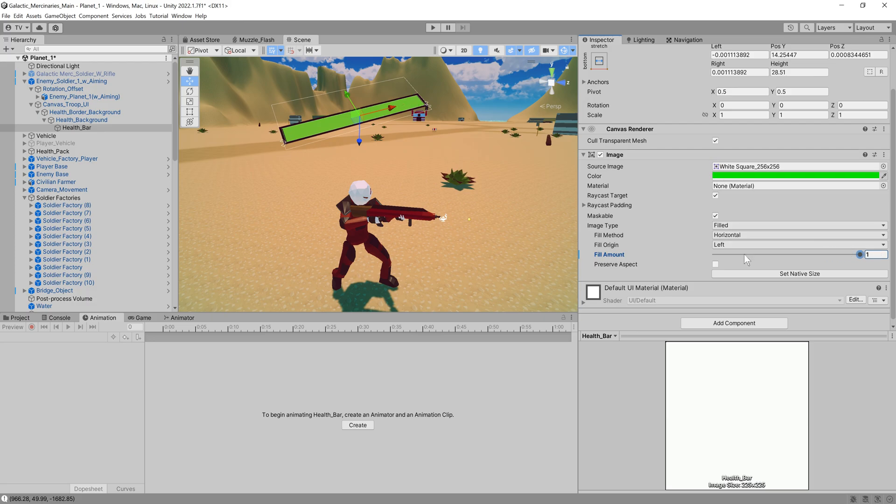
- Set the Health_Bar fill amount and play the Muzzle_VFX effect at the rifle tip
click(57, 98)
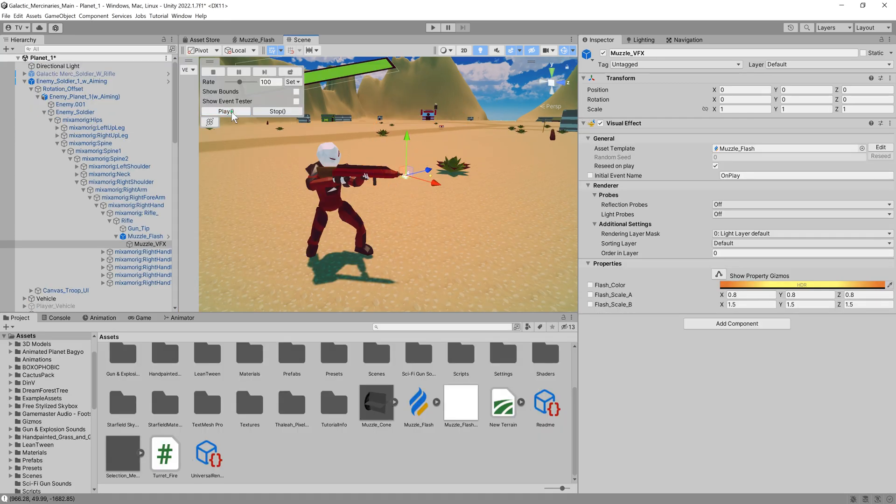
click(375, 401)
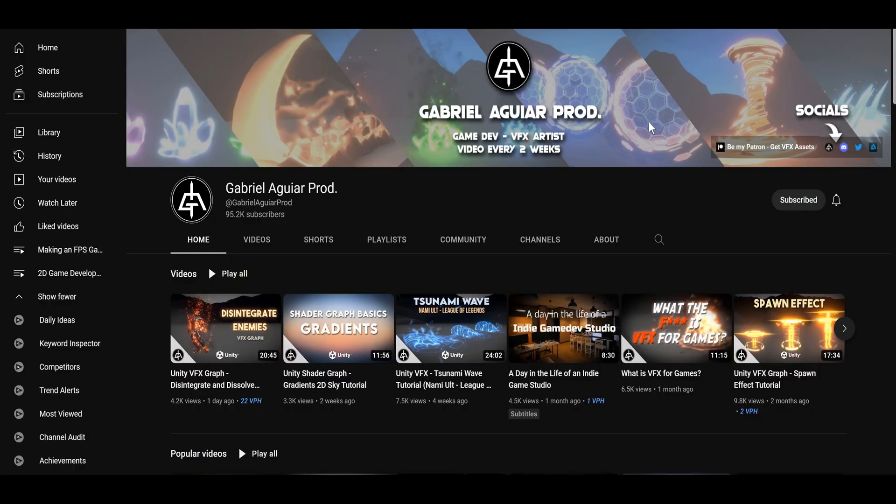
scroll(down, 3)
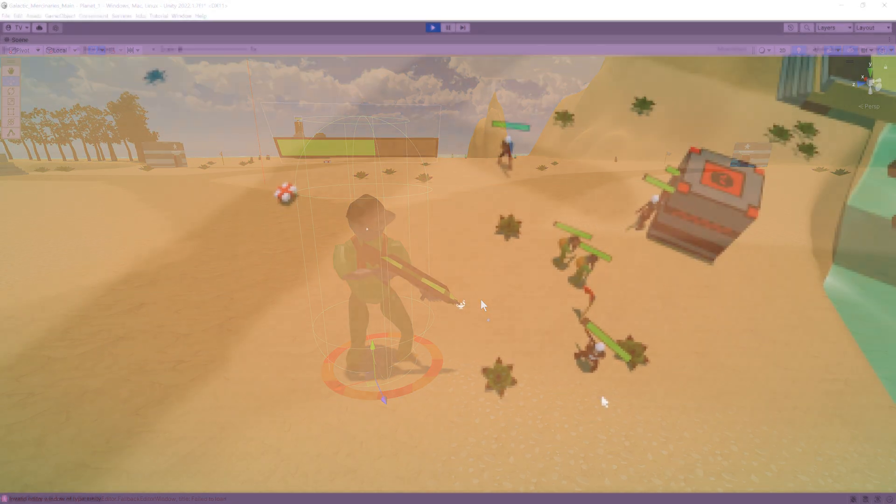
- Enter Play mode and watch soldiers with health bars fight near the base
click(19, 39)
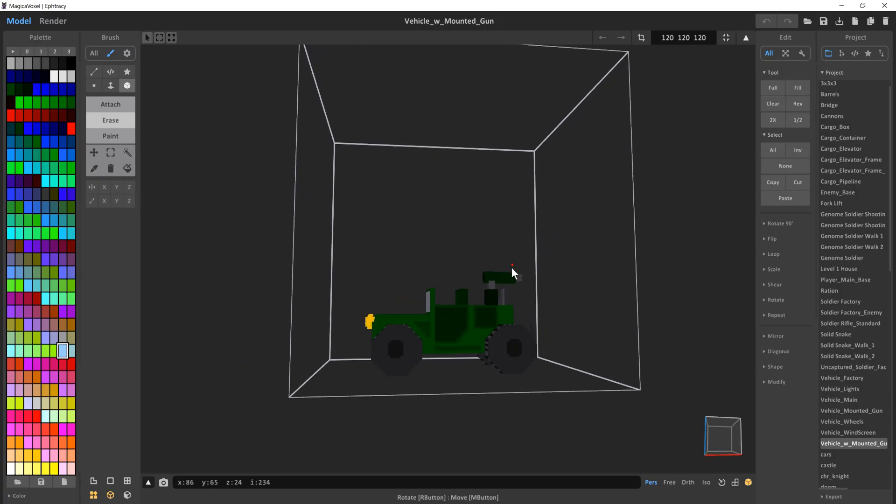
- View the Vehicle_w_Mounted_Gun green jeep model in the viewport
click(840, 400)
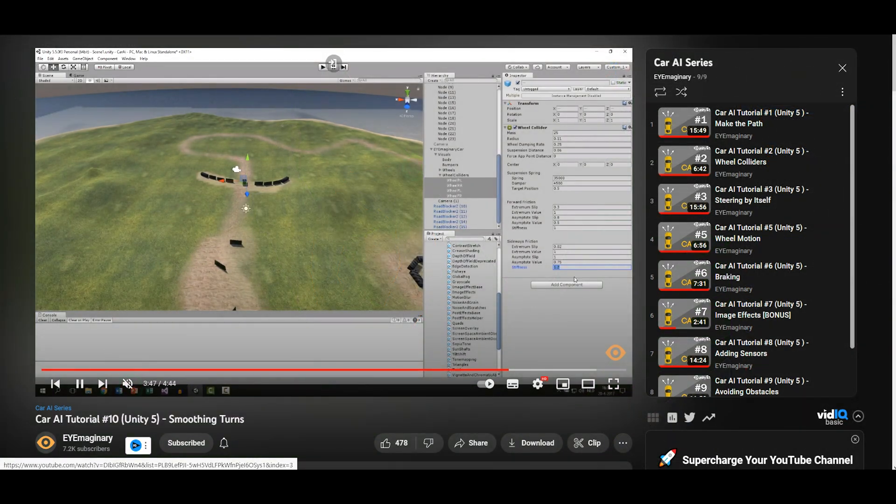
mouse_move(513, 369)
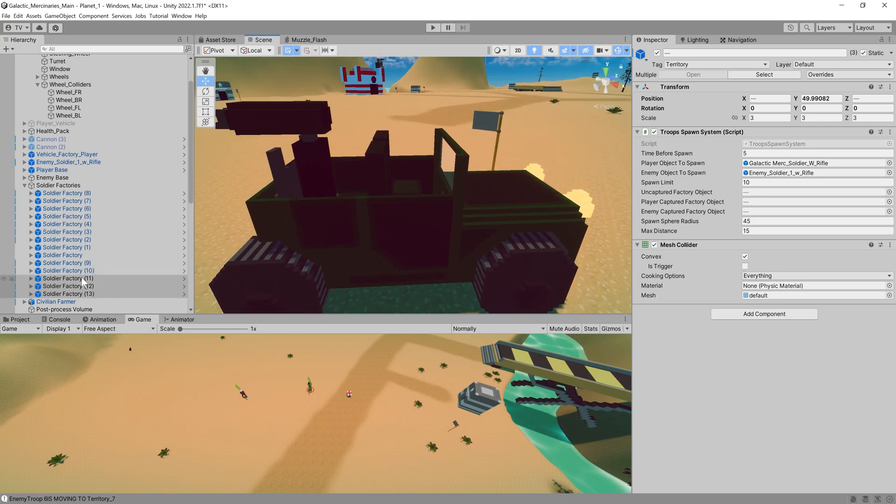
- Inspect the Vehicle's engine script and reveal its individual wheel objects
scroll(up, 3)
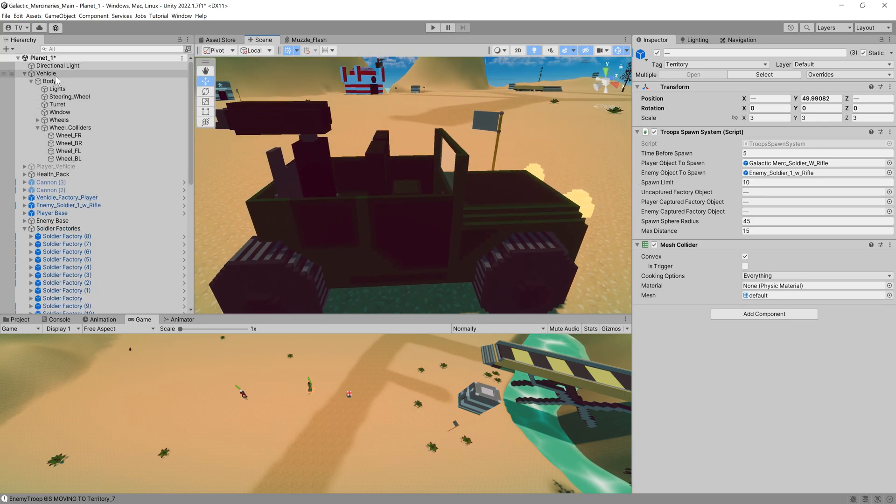
click(46, 73)
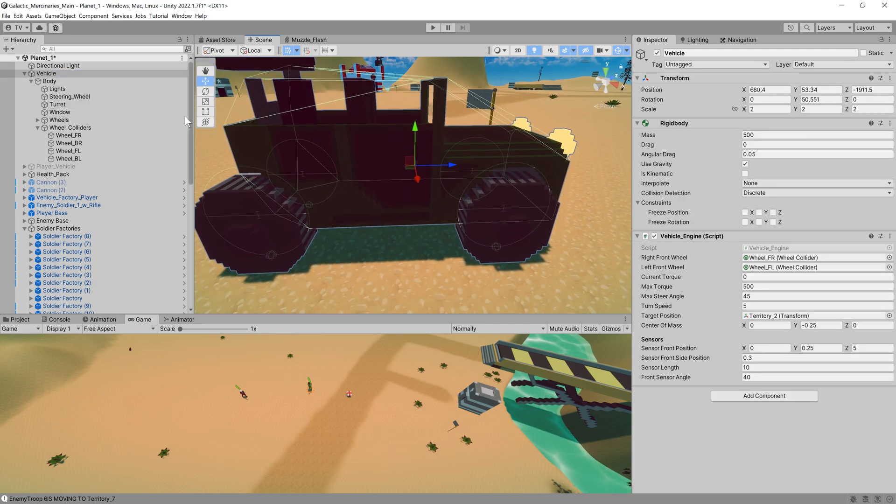
click(37, 120)
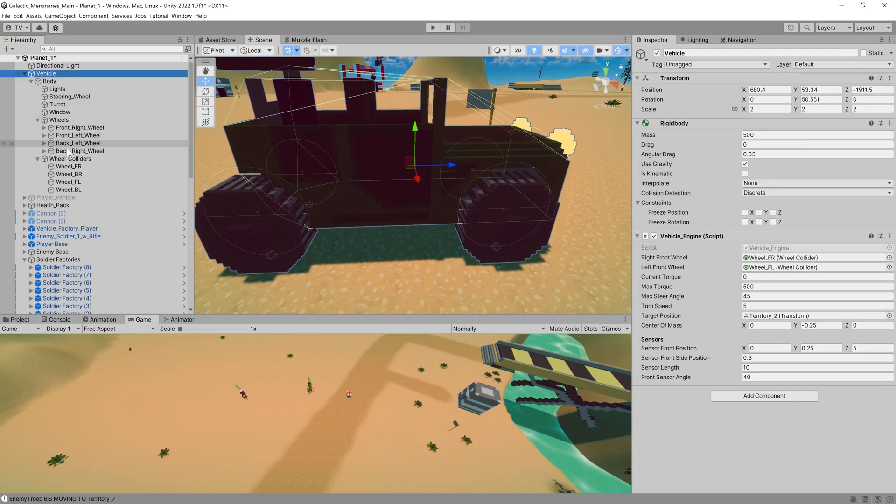
- Inspect Wheel_FR's collider and Front_Right_Wheel's CarWheel script, then reselect the Vehicle
click(70, 166)
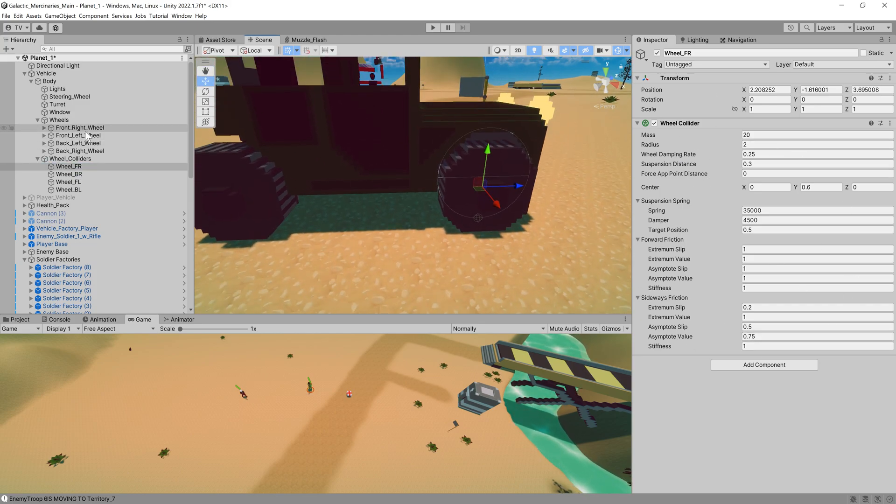
click(81, 128)
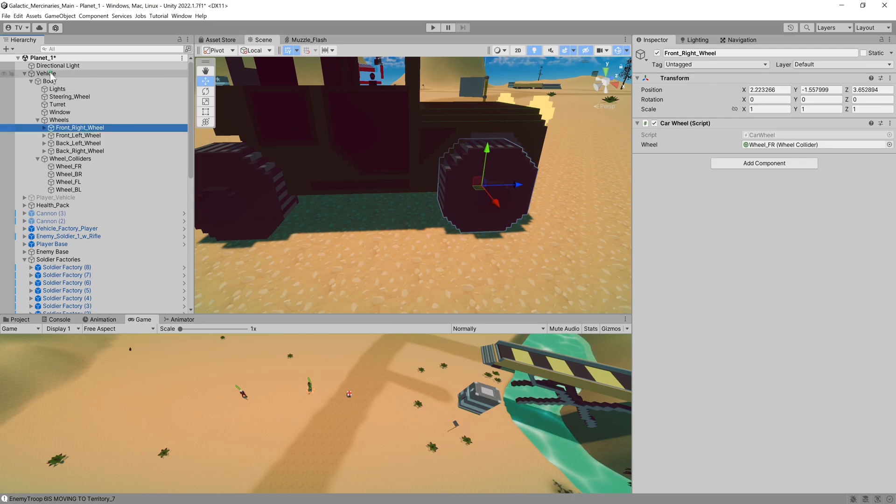
click(45, 73)
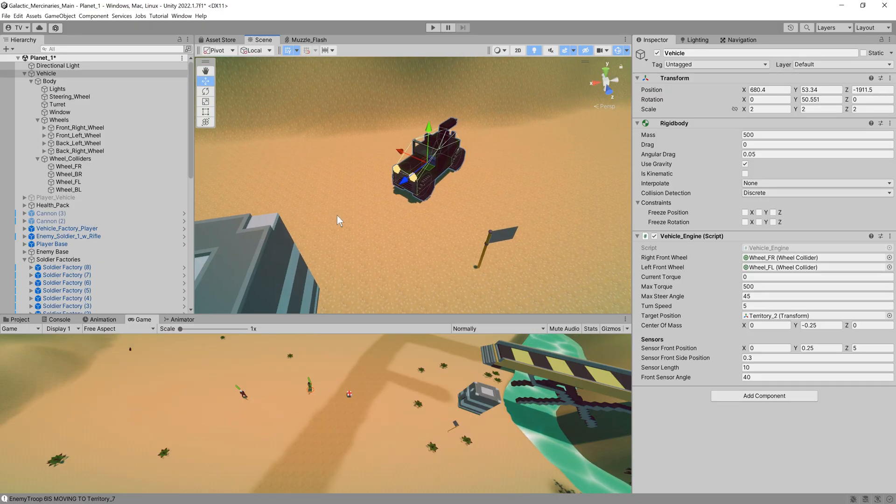
click(103, 309)
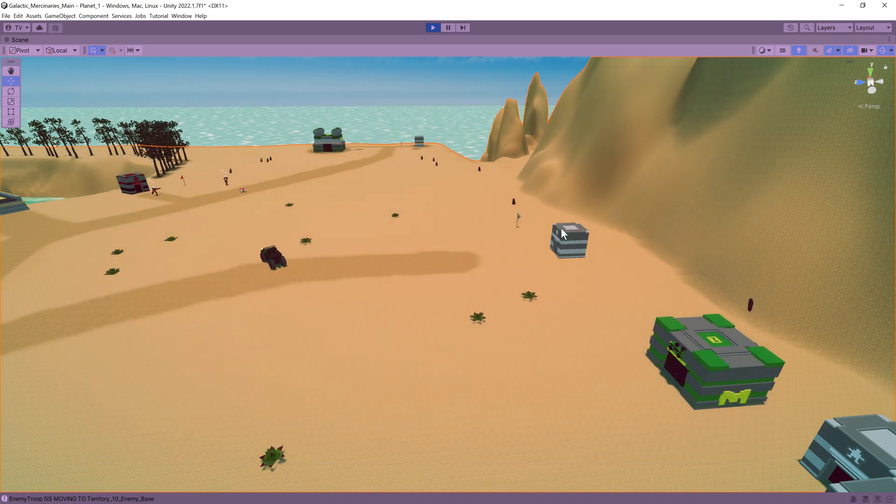
- Focus the running Game view on the enemy base where the turret tracks assaulting troops
click(567, 239)
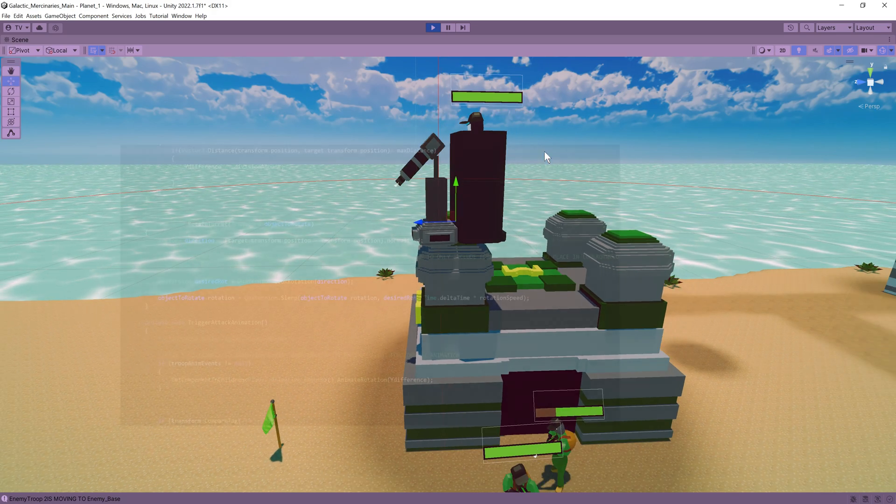
click(432, 27)
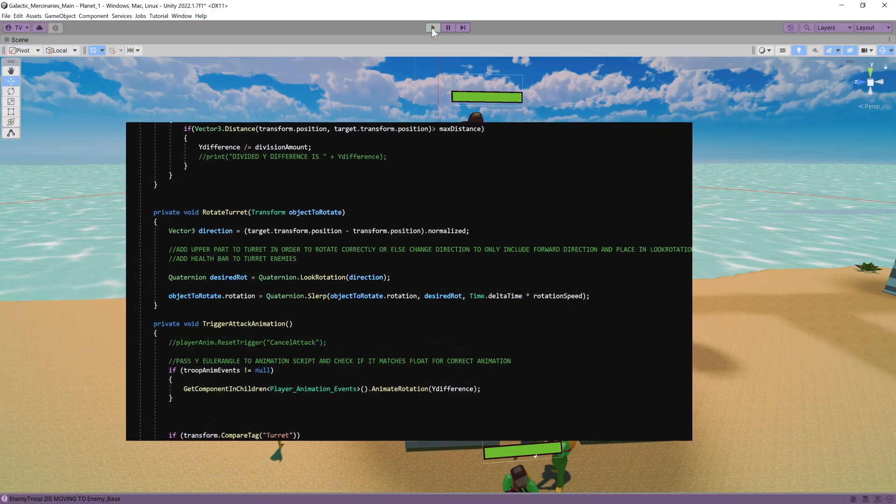
click(432, 27)
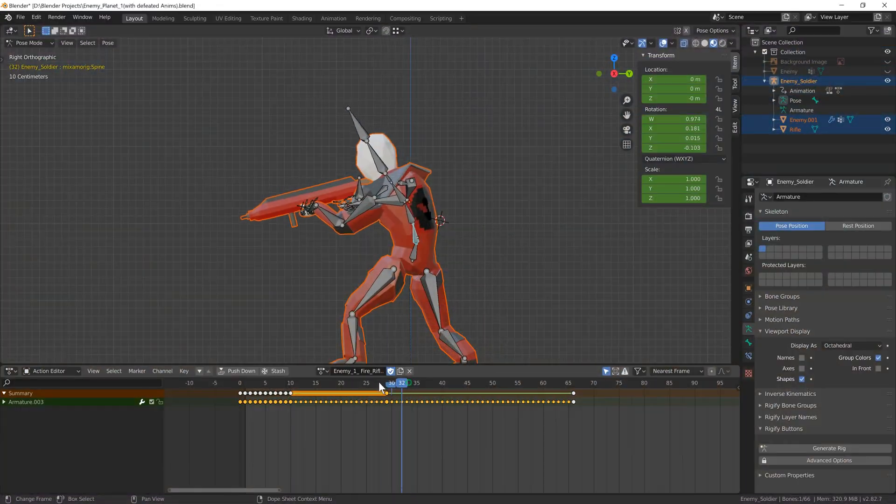
- Scrub the fire-rifle action to frame 28 and then a later frame to inspect the poses
click(382, 382)
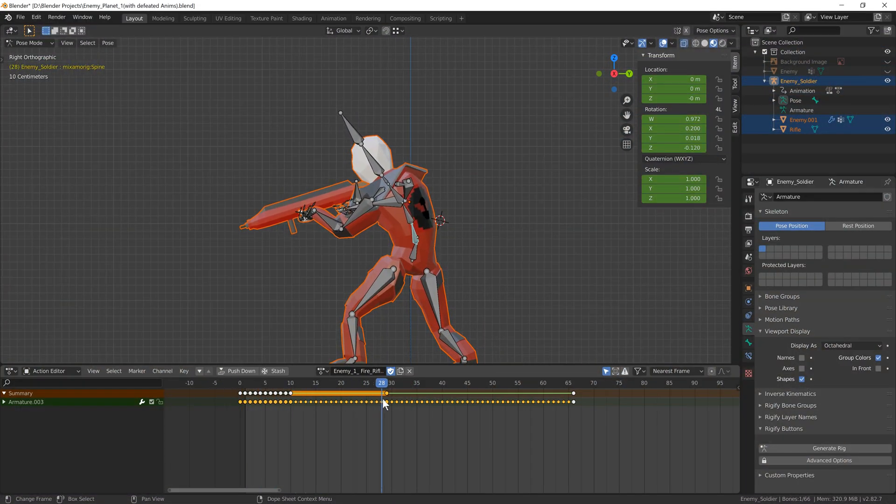
click(573, 382)
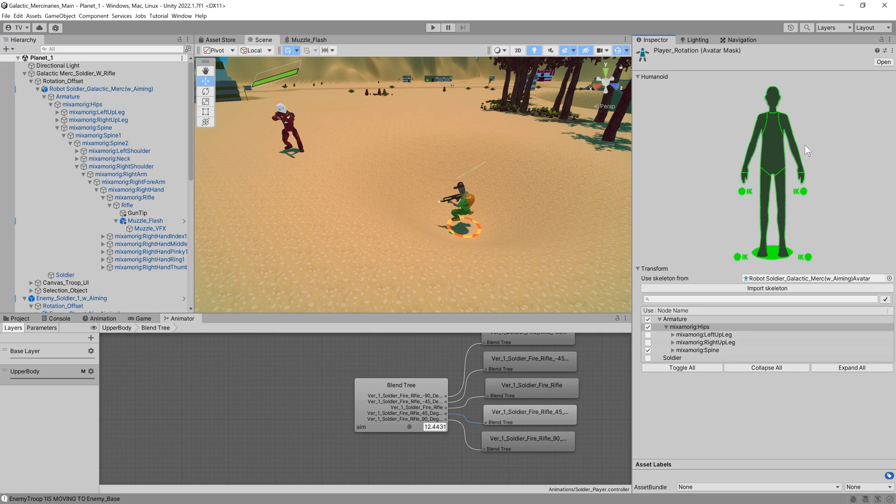
- Disable both legs in the Player_Rotation avatar mask and select the Animator Base Layer
click(772, 197)
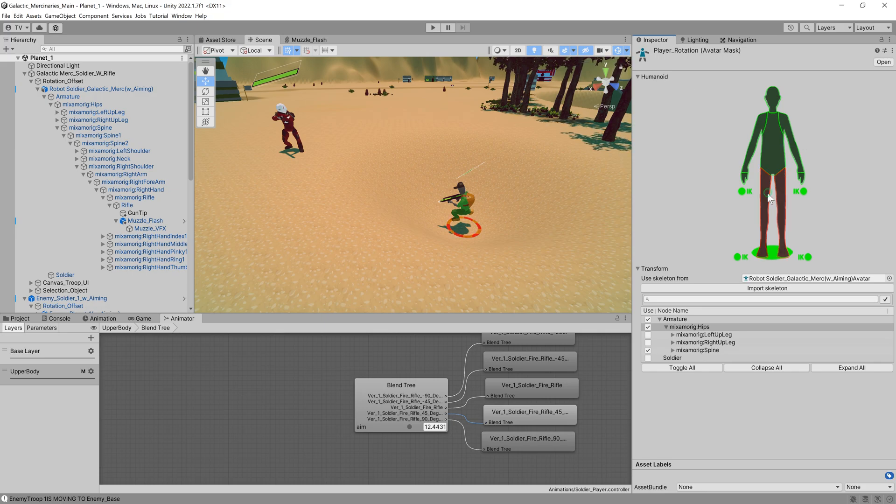
click(799, 258)
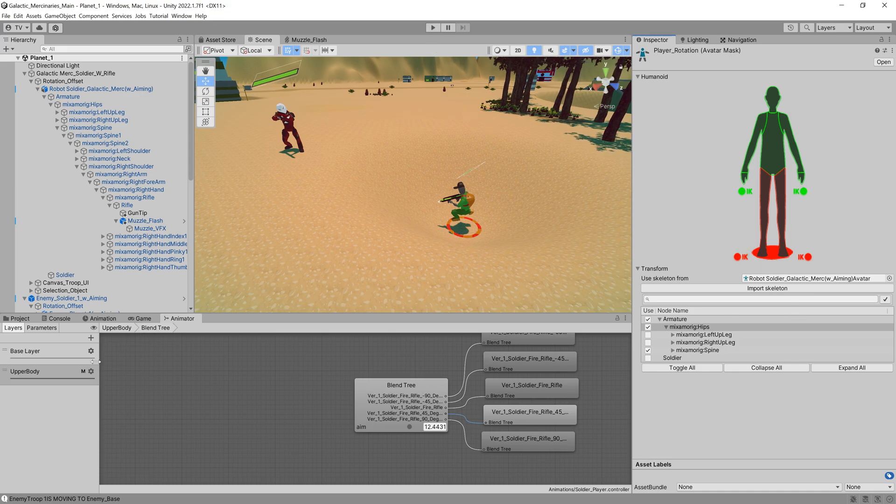
click(91, 373)
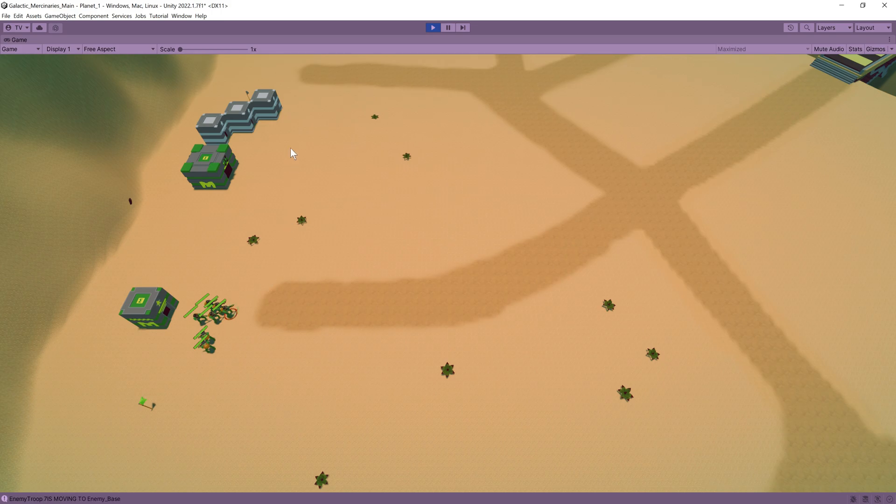
mouse_move(223, 329)
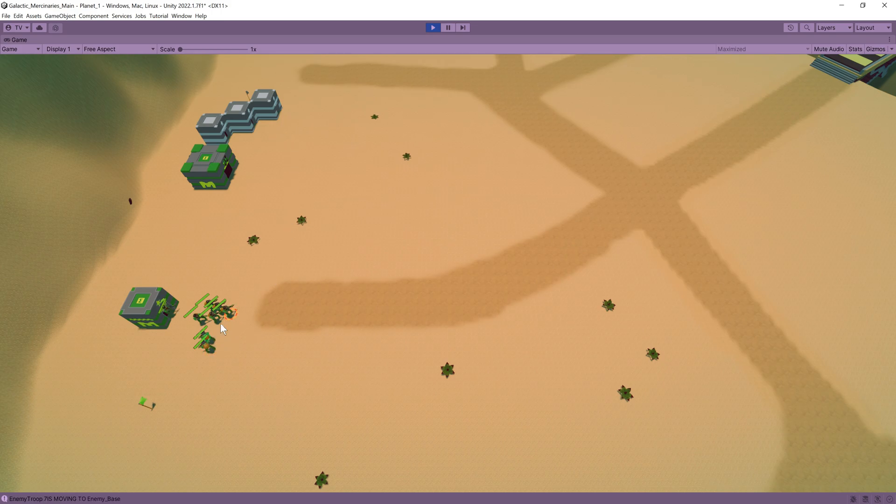
mouse_move(288, 160)
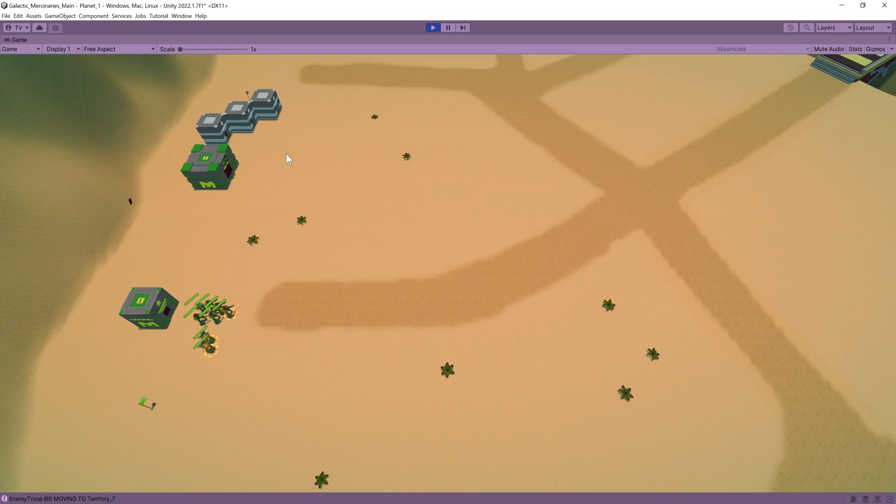